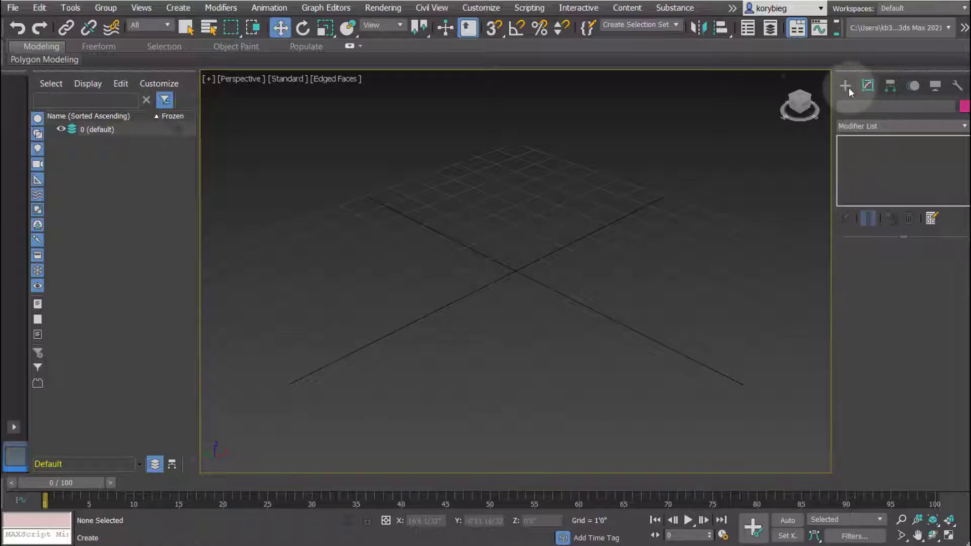
Step: Draw a box with 8 length and 4 width/height segments, then view it from above
left_click(845, 86)
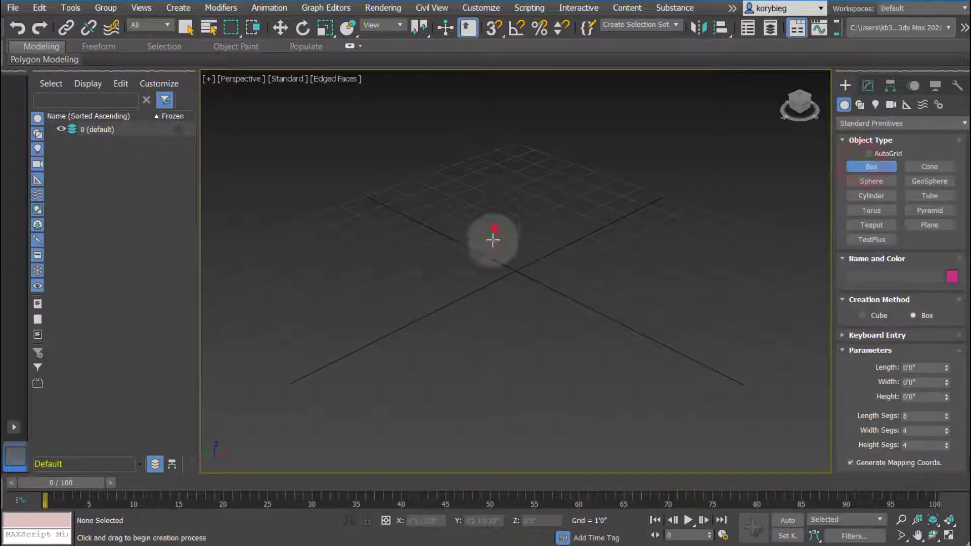
left_click_drag(492, 240, 591, 368)
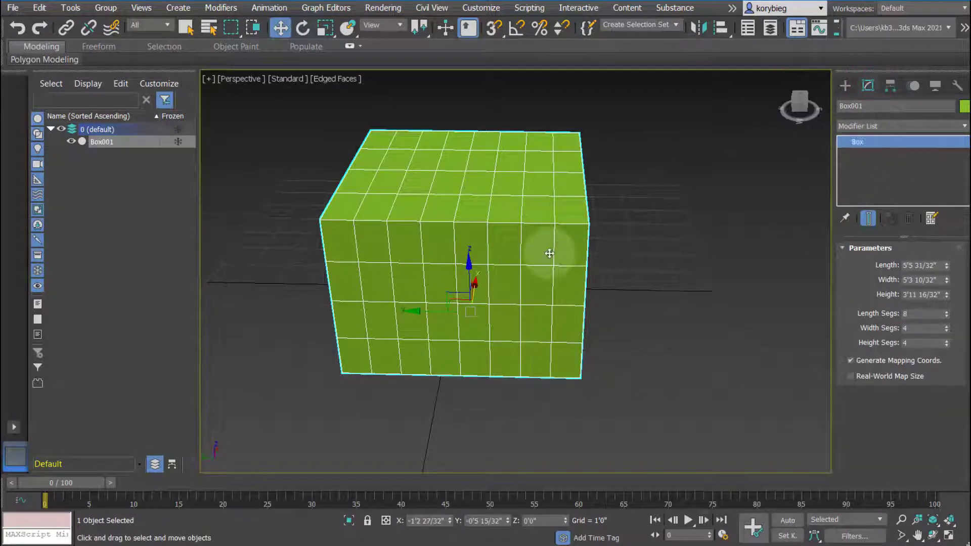
left_click_drag(549, 253, 498, 263)
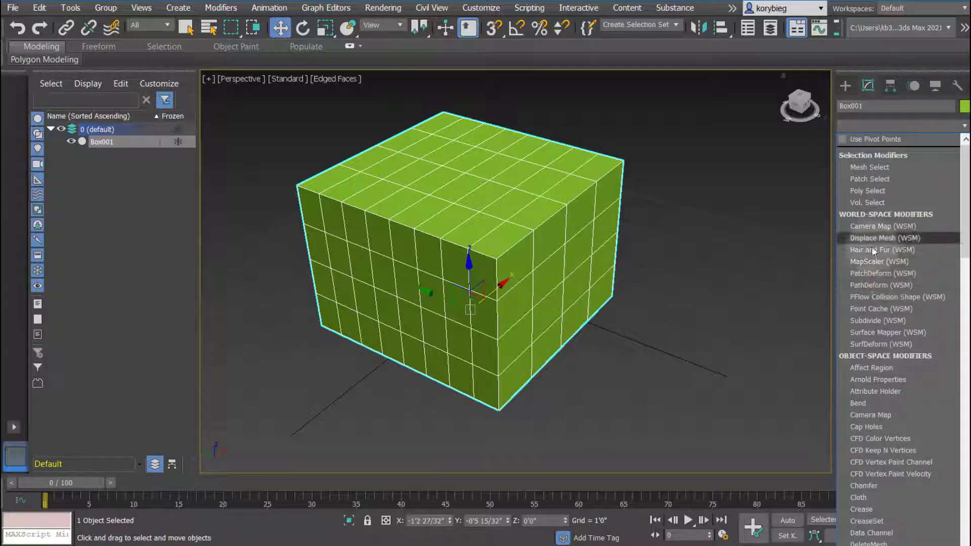
mouse_move(879, 222)
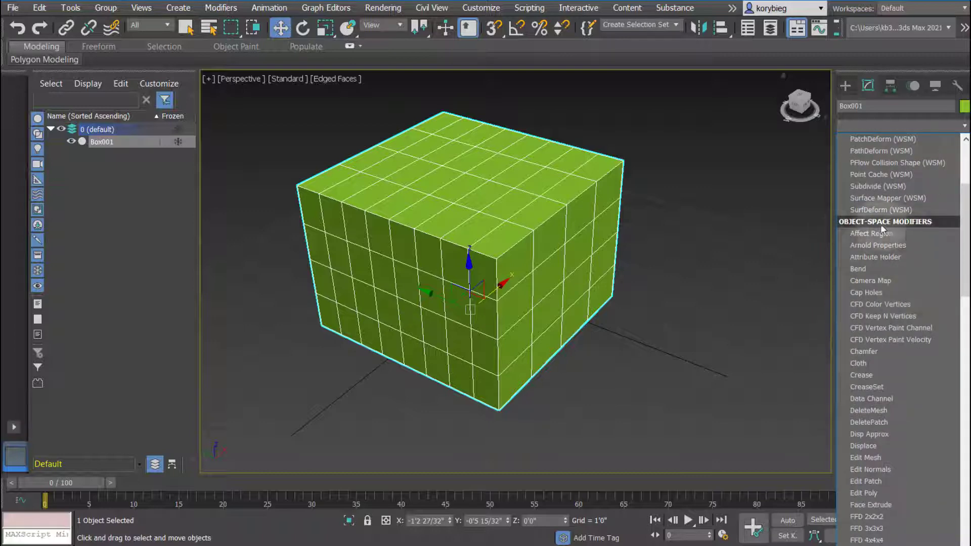
mouse_move(858, 267)
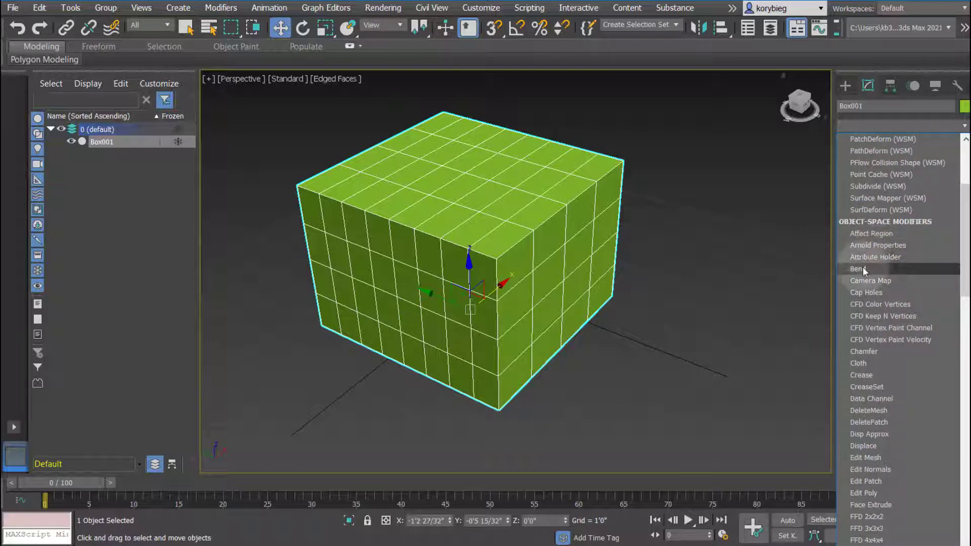
Step: Scroll the object-space modifiers in the Modifier List down to Bend
scroll("down", 3)
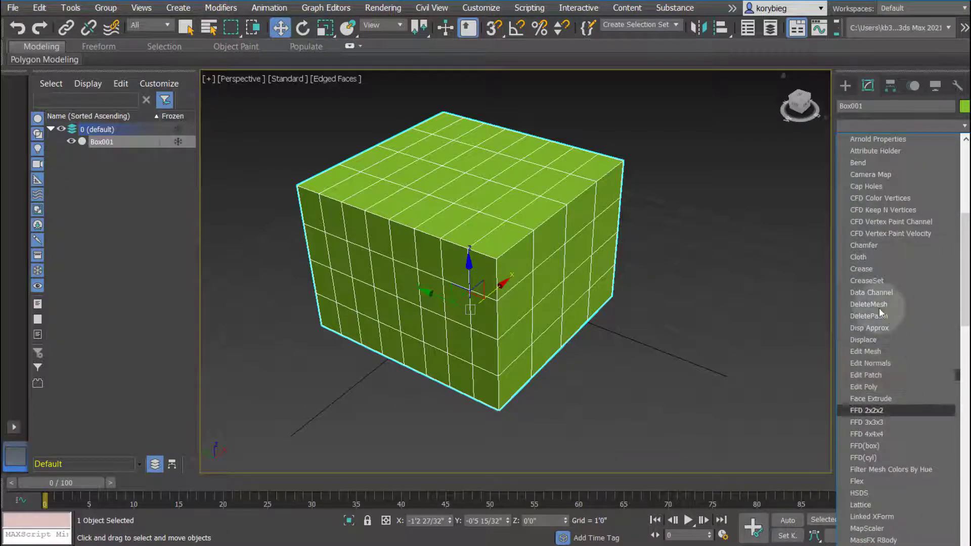
scroll("down", 3)
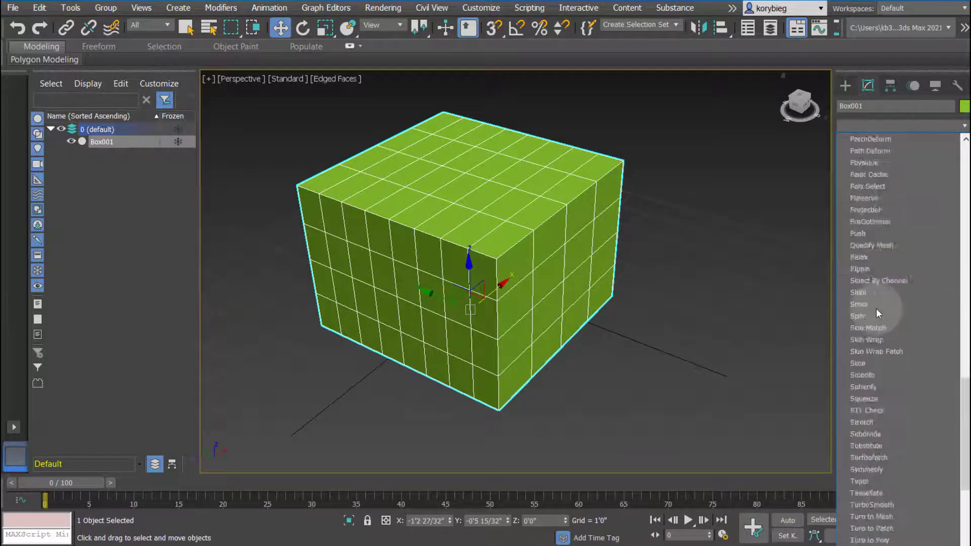
scroll("down", 3)
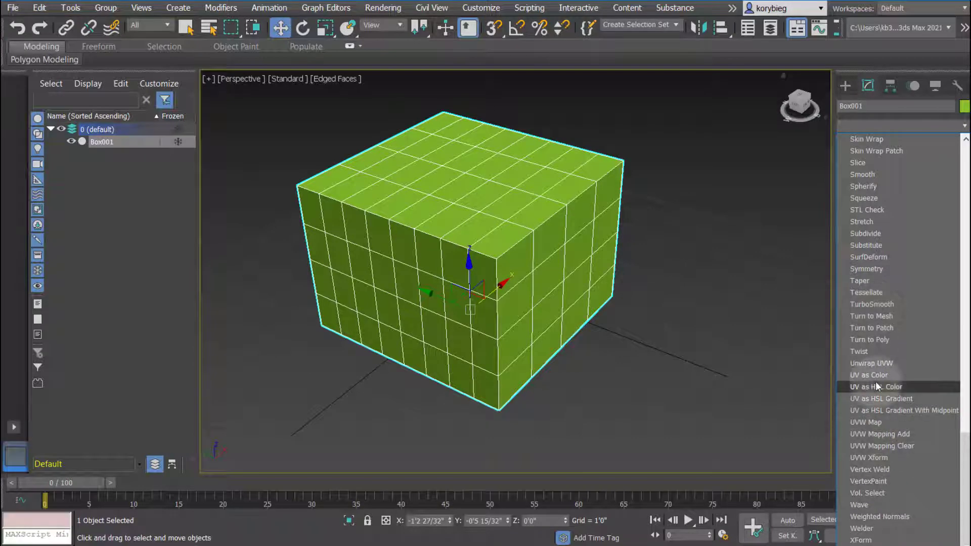
mouse_move(865, 422)
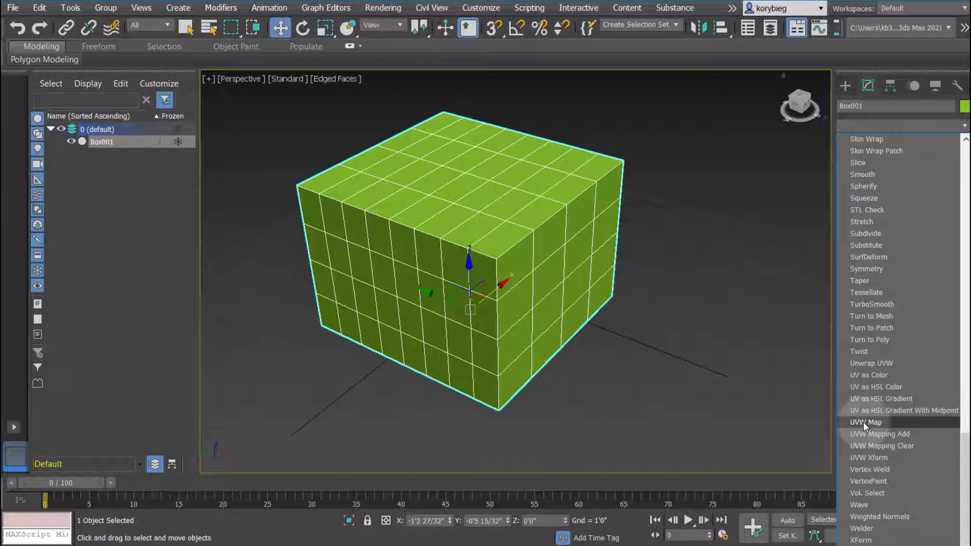
mouse_move(866, 363)
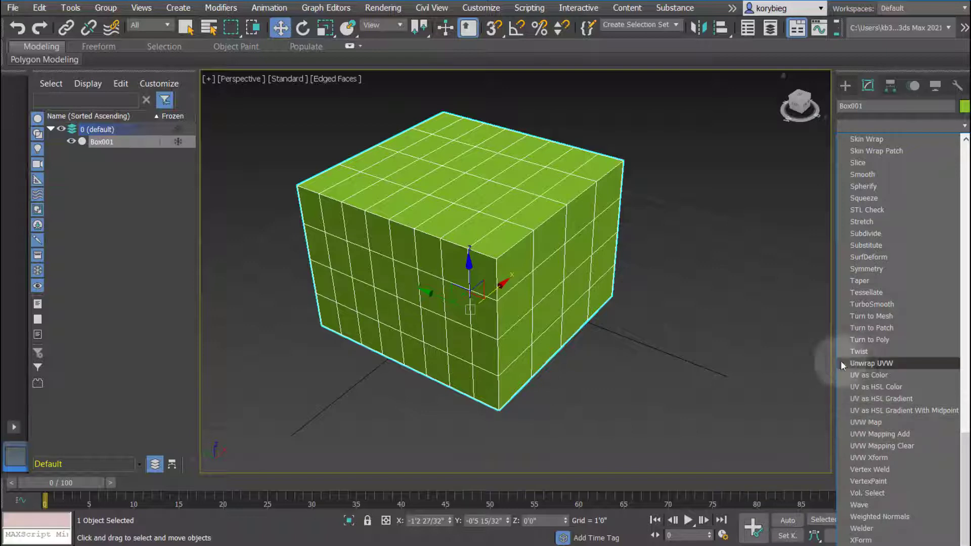
mouse_move(857, 369)
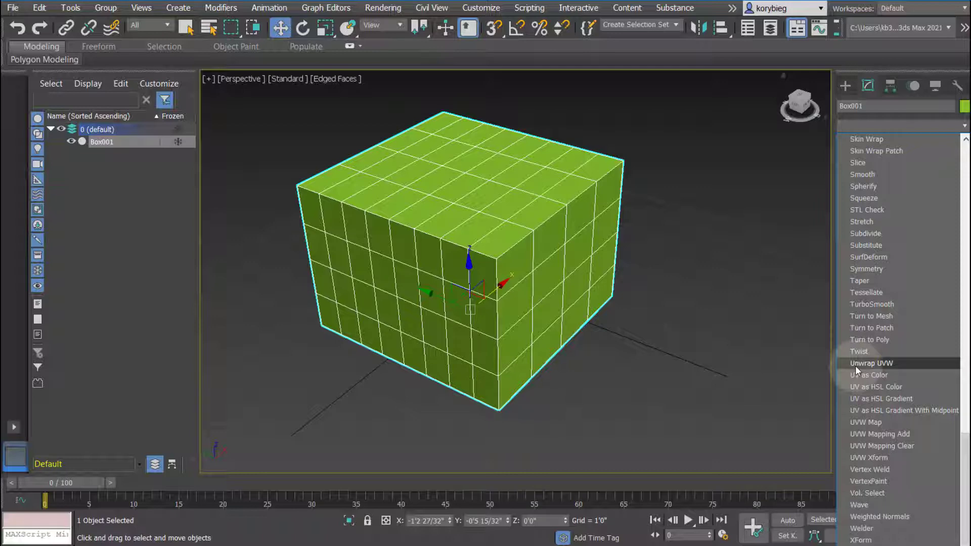
mouse_move(865, 422)
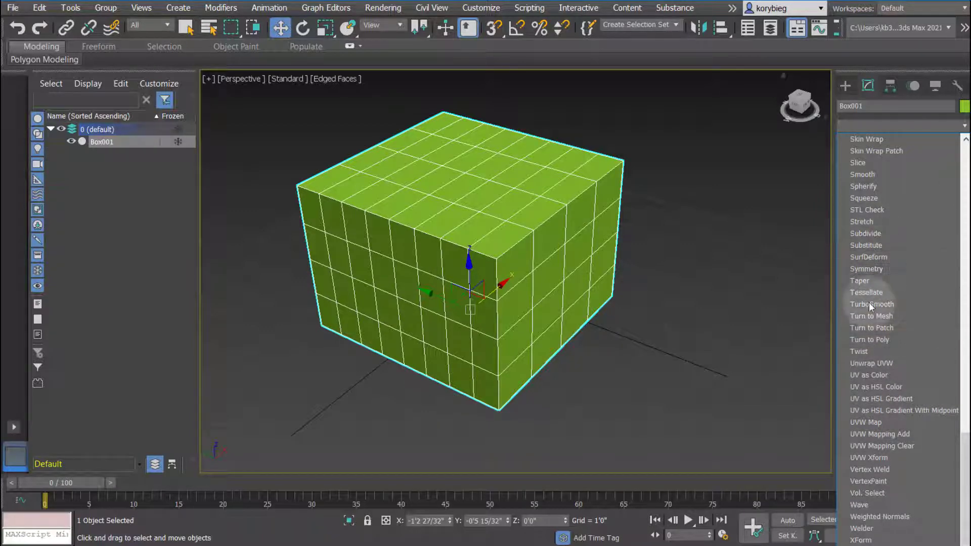
mouse_move(859, 281)
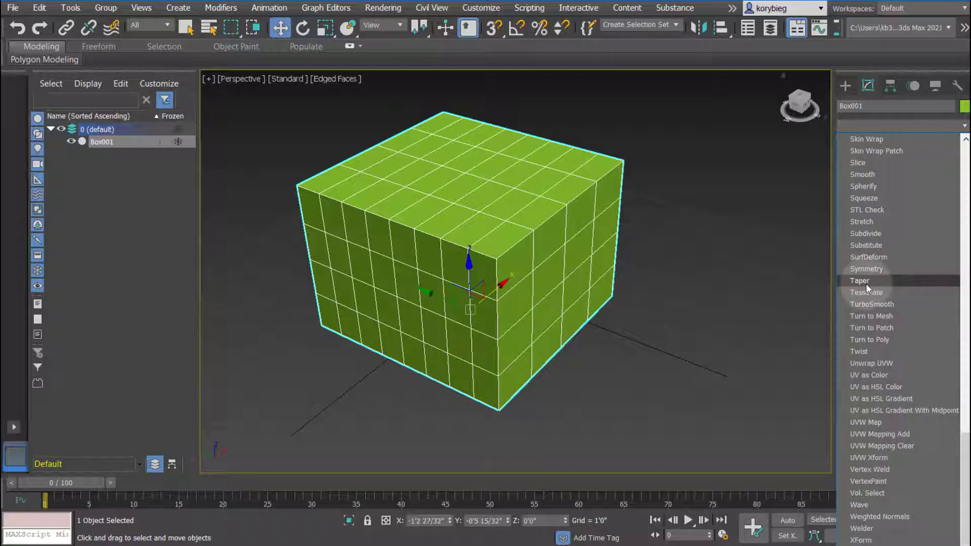
mouse_move(866, 269)
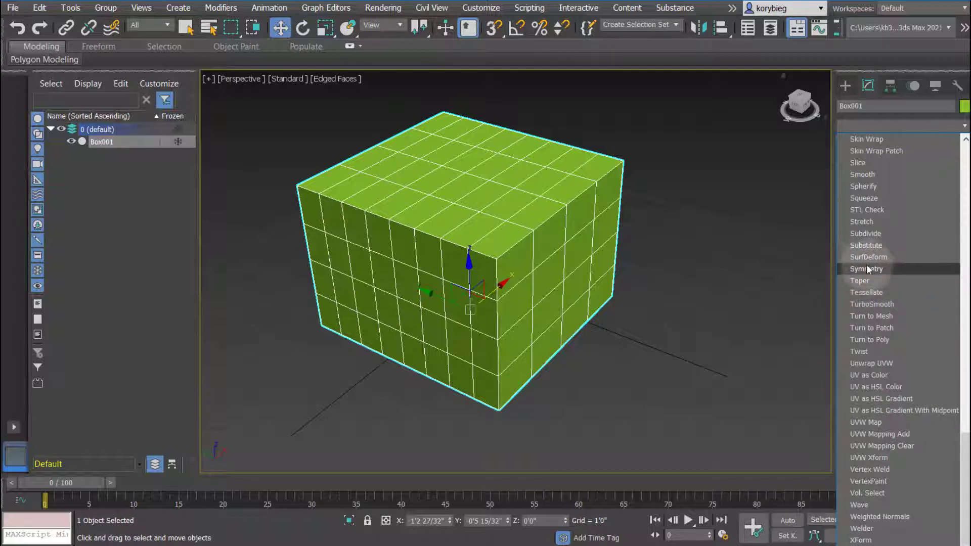
scroll("down", 3)
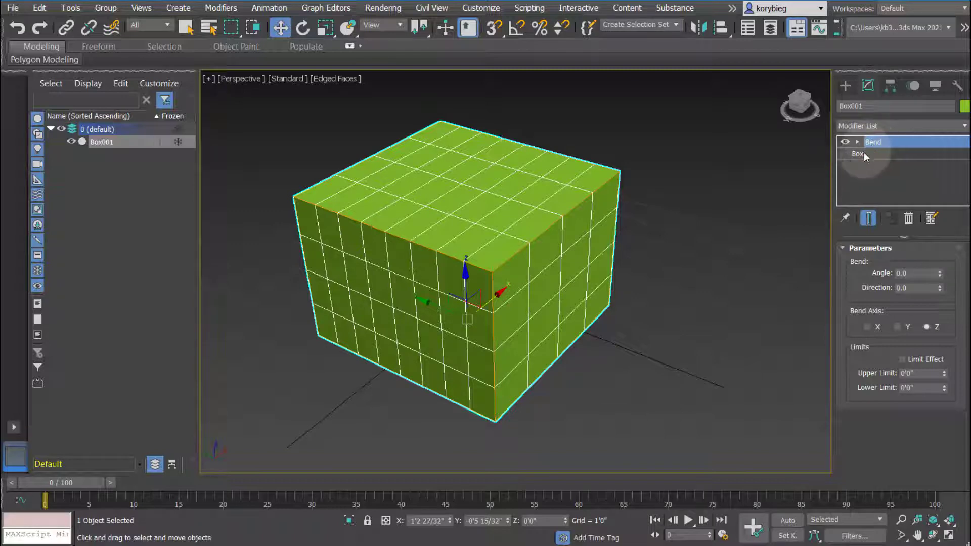
Step: Lengthen the box and set the Bend angle to 17.5 along the X axis
left_click(858, 154)
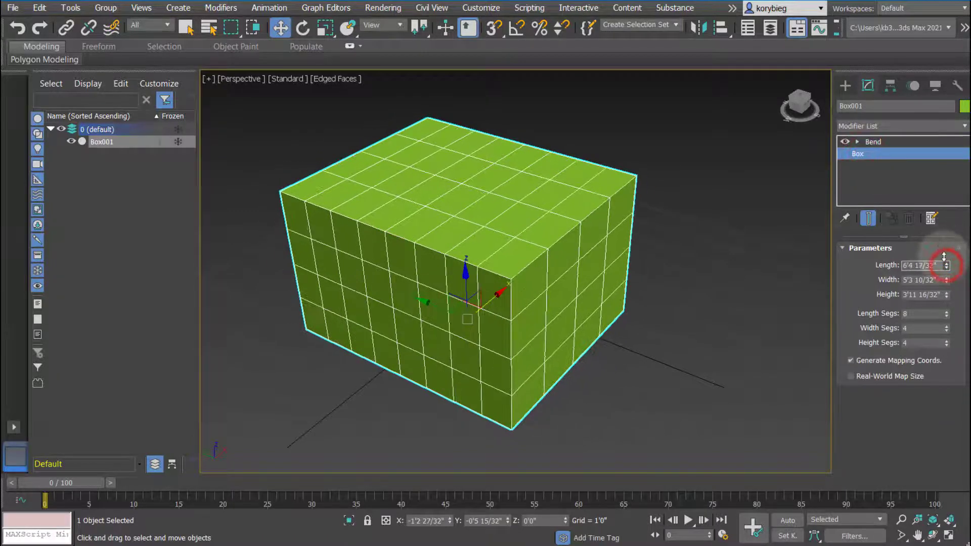
left_click(873, 141)
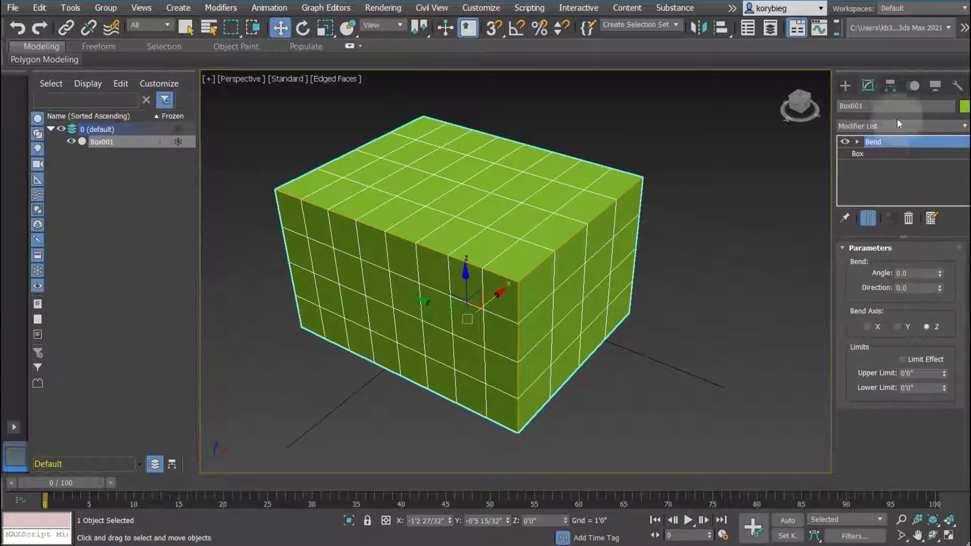
left_click_drag(940, 271, 941, 260)
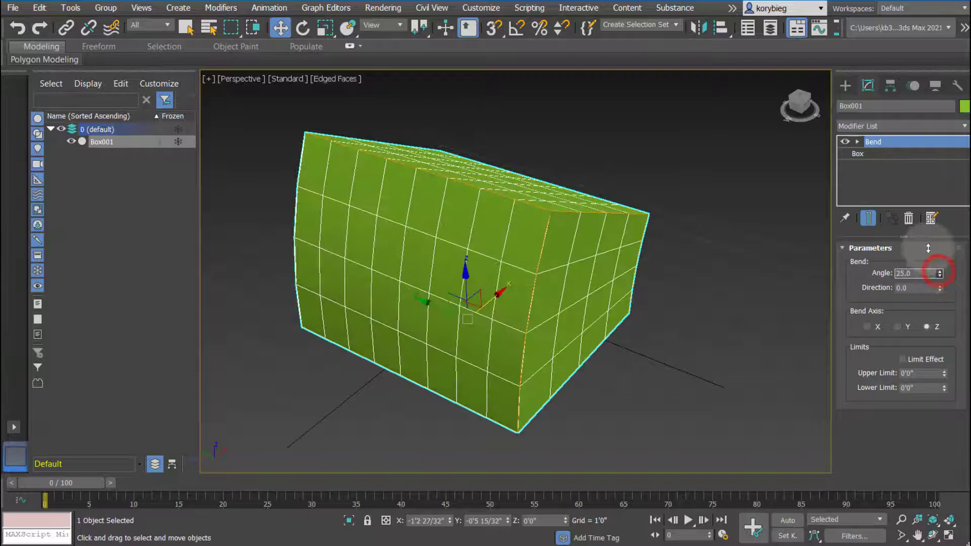
left_click(948, 275)
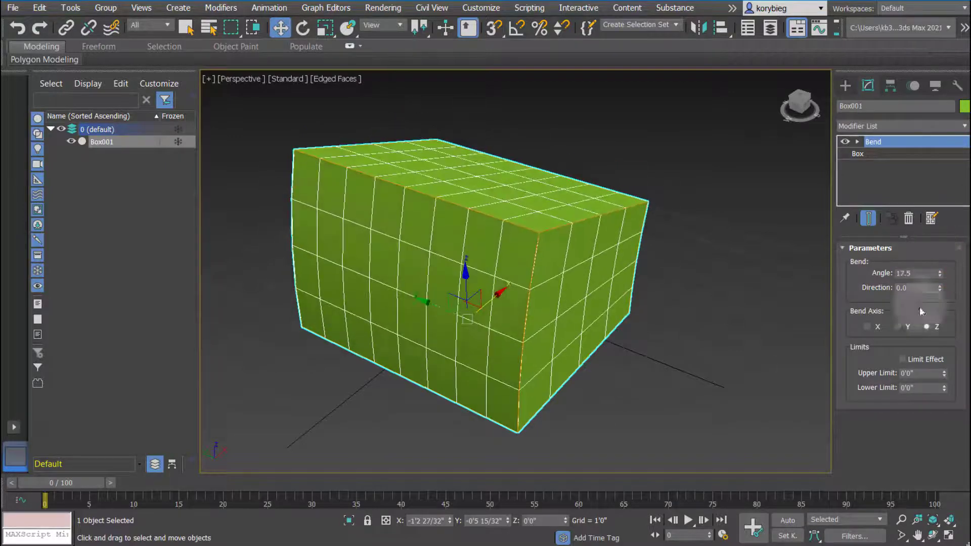
left_click(868, 326)
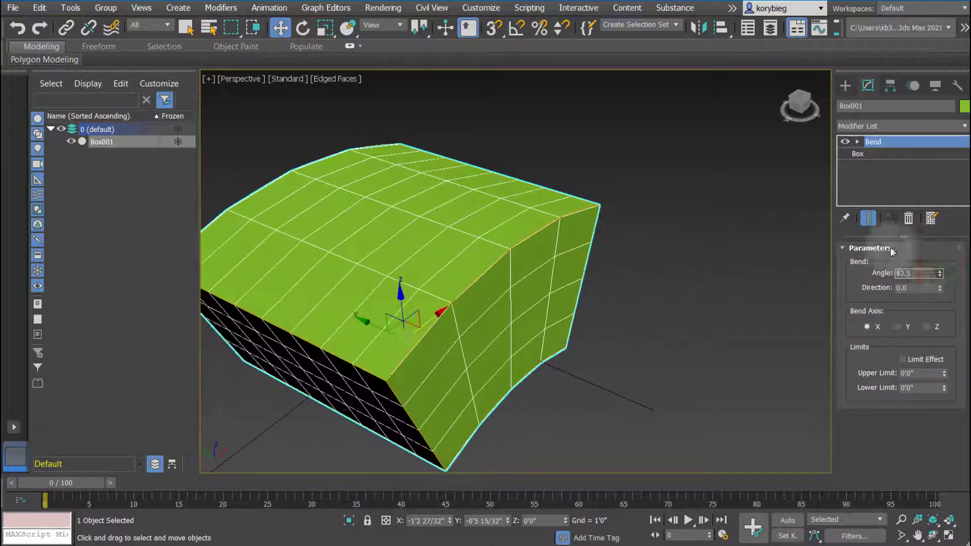
Step: Stack Twist and a second Bend, raising the top Bend to 85.5 on X
left_click(961, 125)
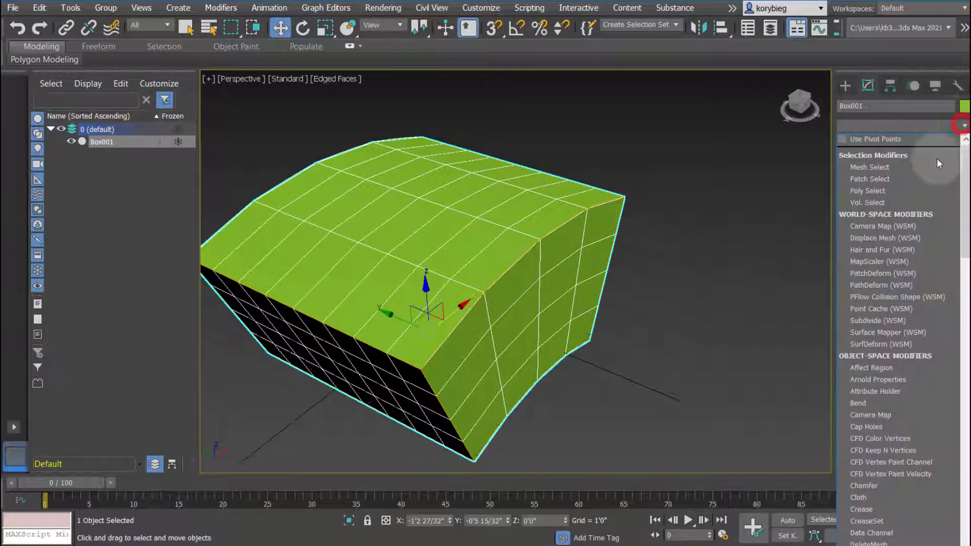
scroll("down", 3)
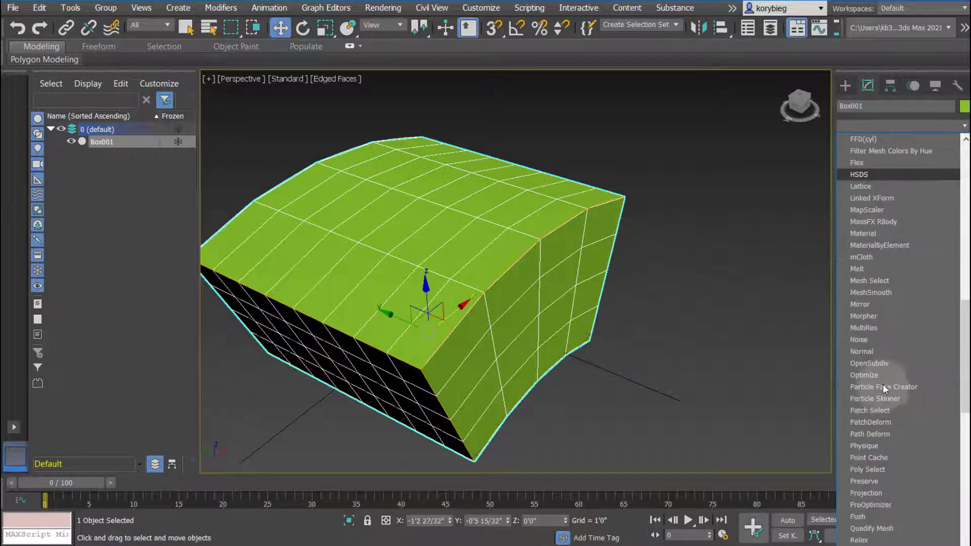
scroll("down", 3)
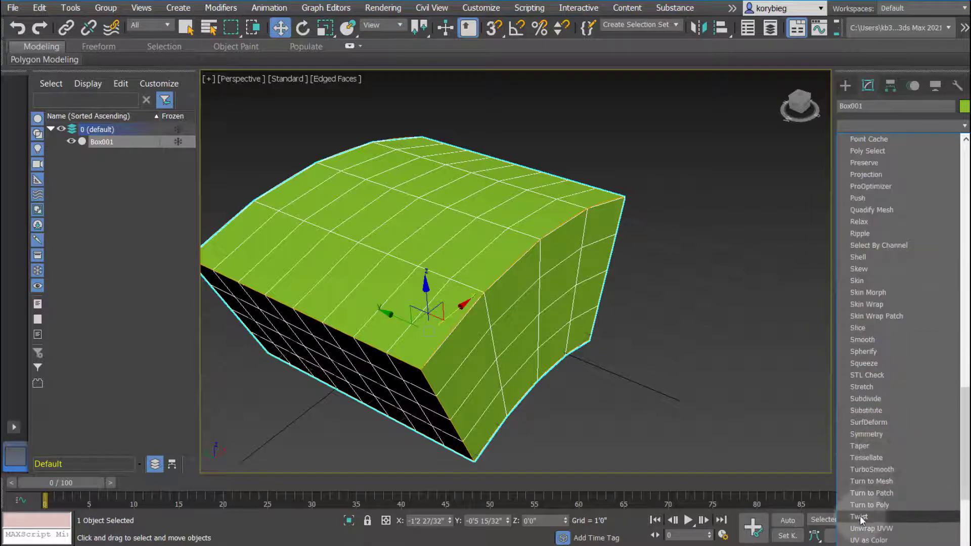
left_click(858, 516)
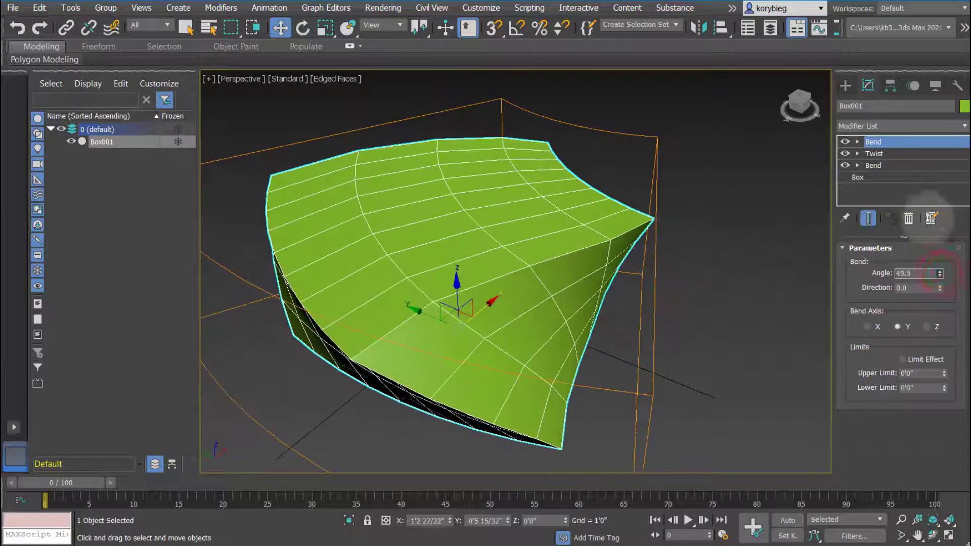
left_click_drag(938, 275, 939, 260)
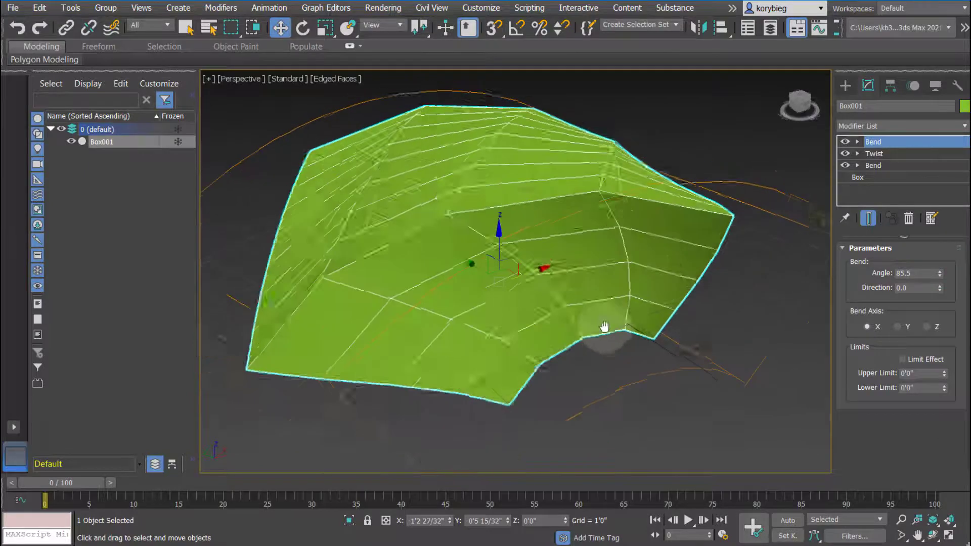
left_click_drag(605, 326, 592, 327)
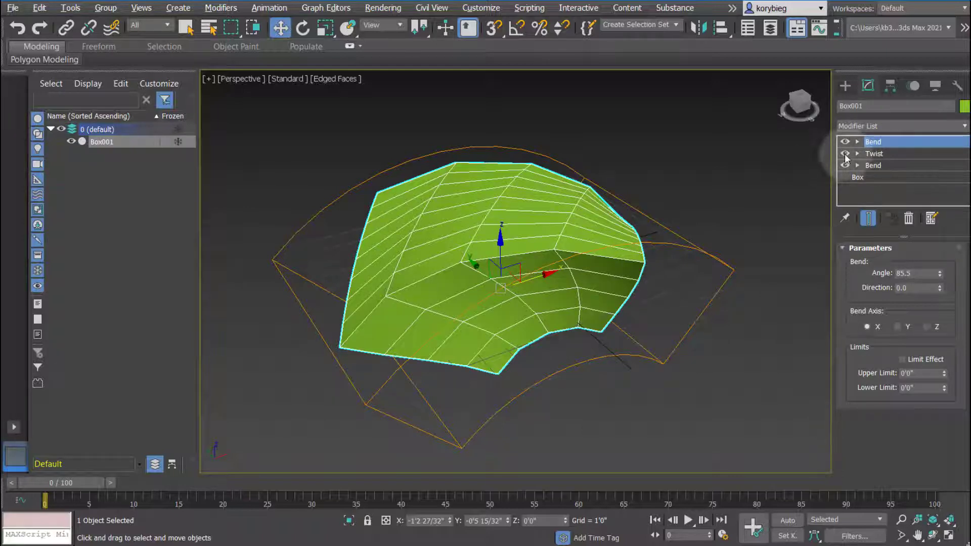
Step: Select the Twist modifier in the stack and toggle its effect on the box
left_click(874, 154)
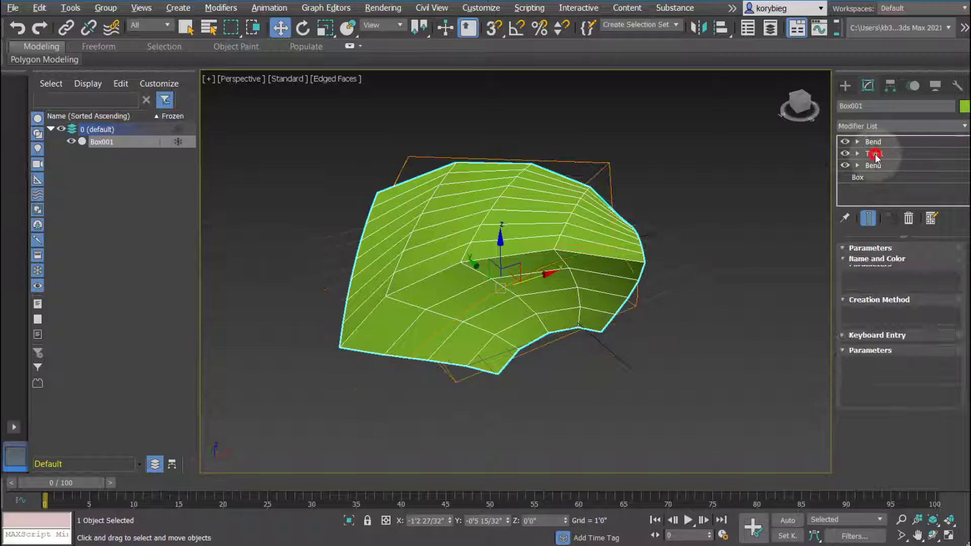
right_click(874, 154)
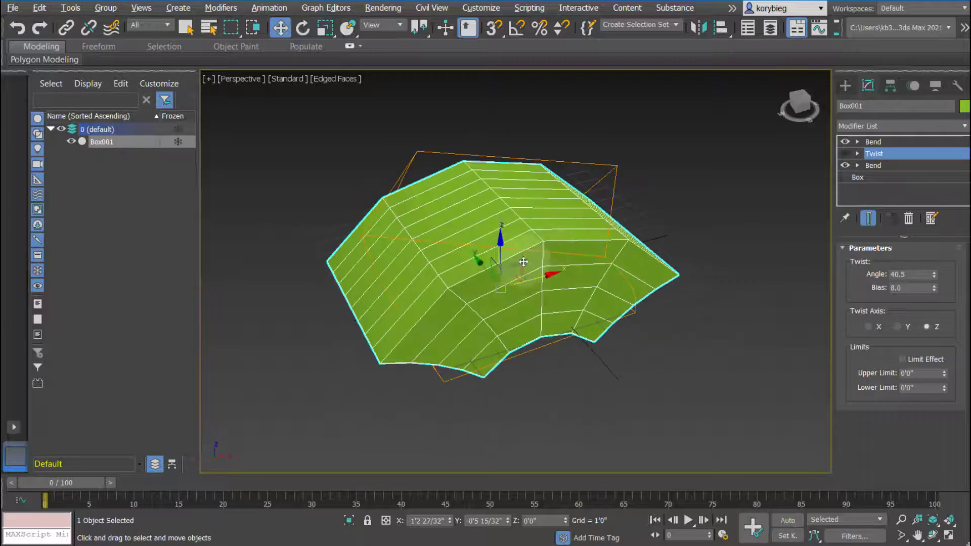
left_click(845, 154)
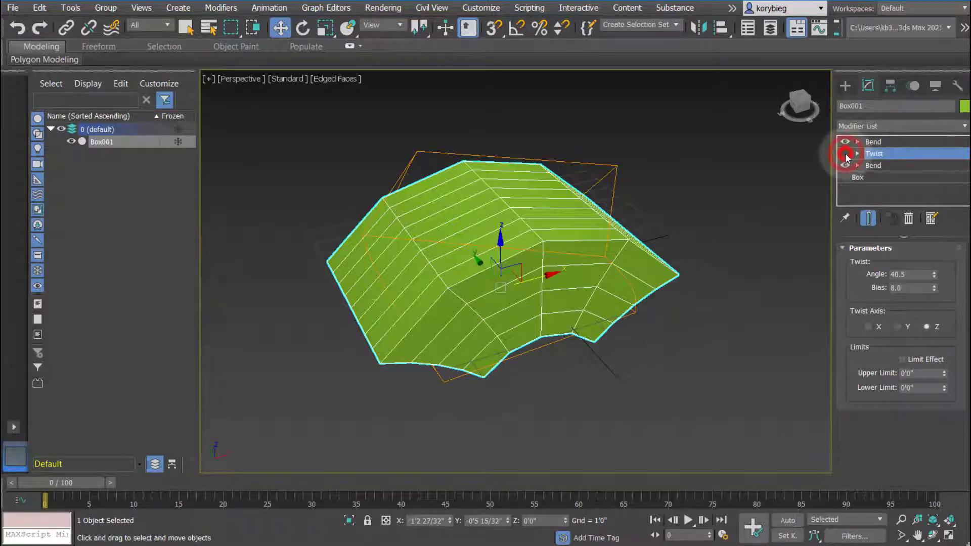
left_click(845, 154)
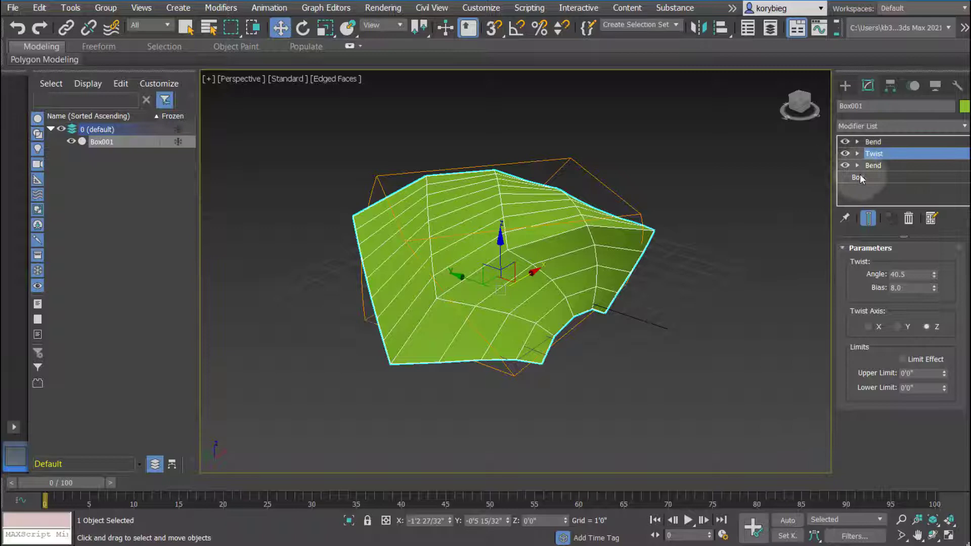
left_click(857, 177)
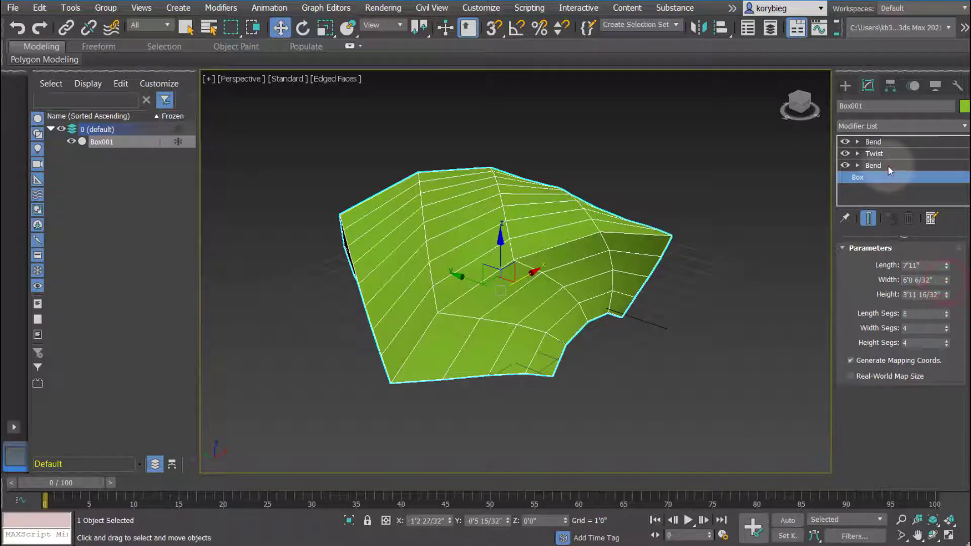
Step: Raise the lowest Bend angle to 53 and review the Twist settings
left_click(873, 165)
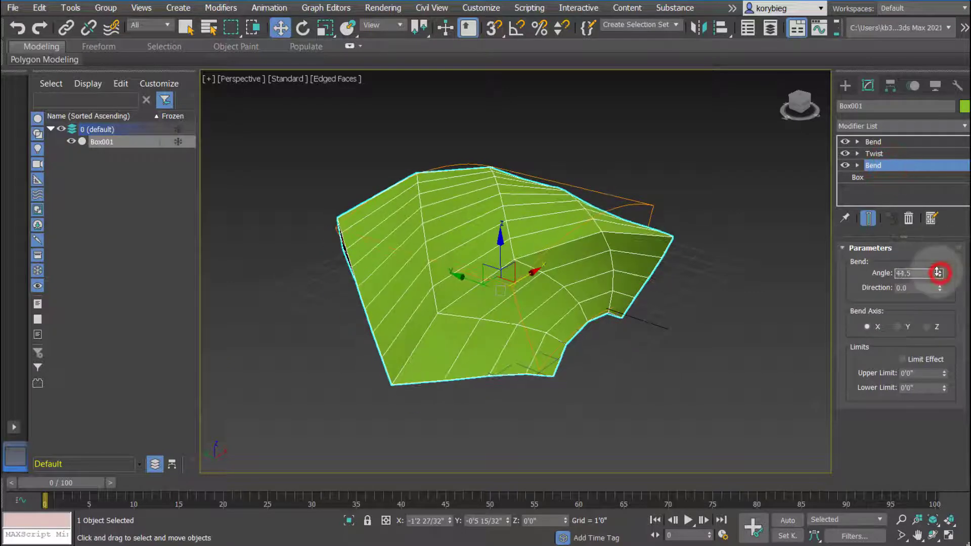
left_click_drag(938, 272, 937, 260)
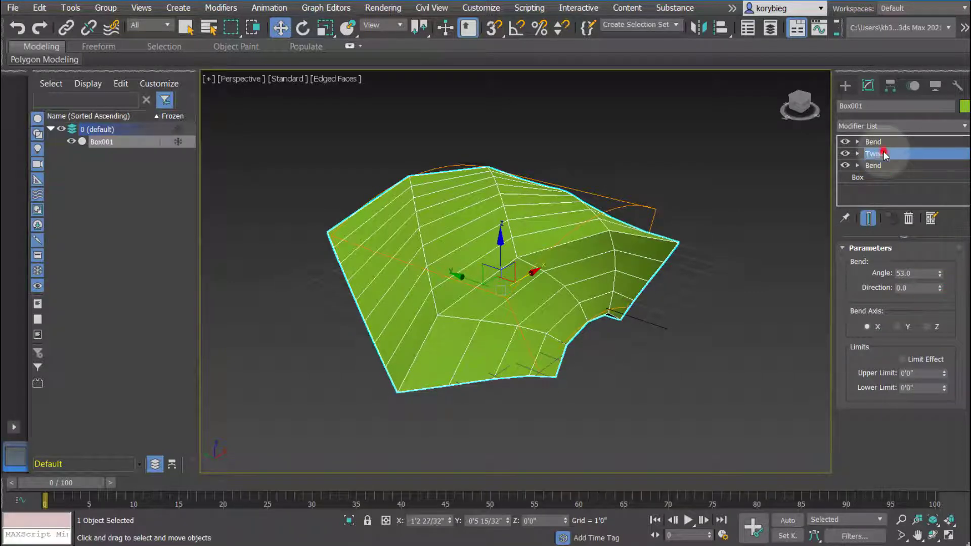
left_click(874, 153)
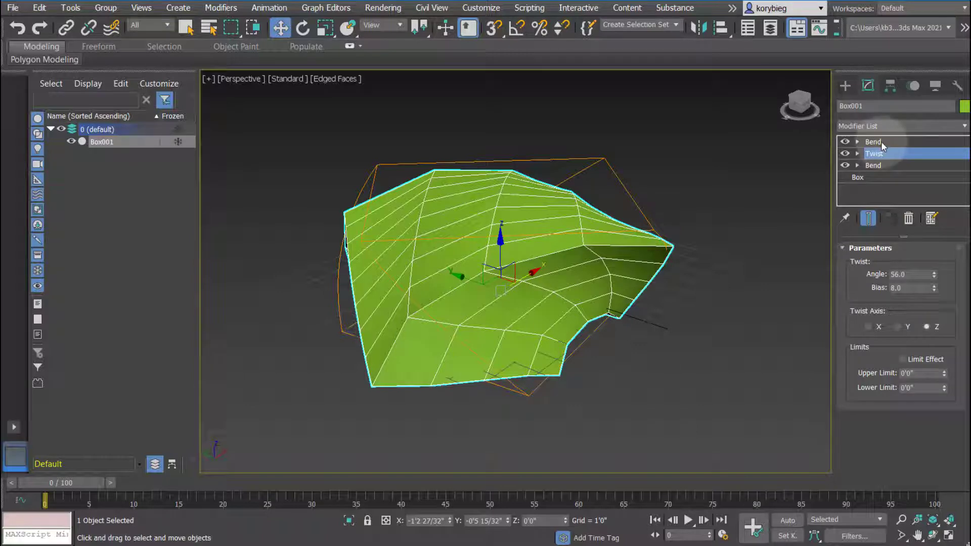
left_click(873, 141)
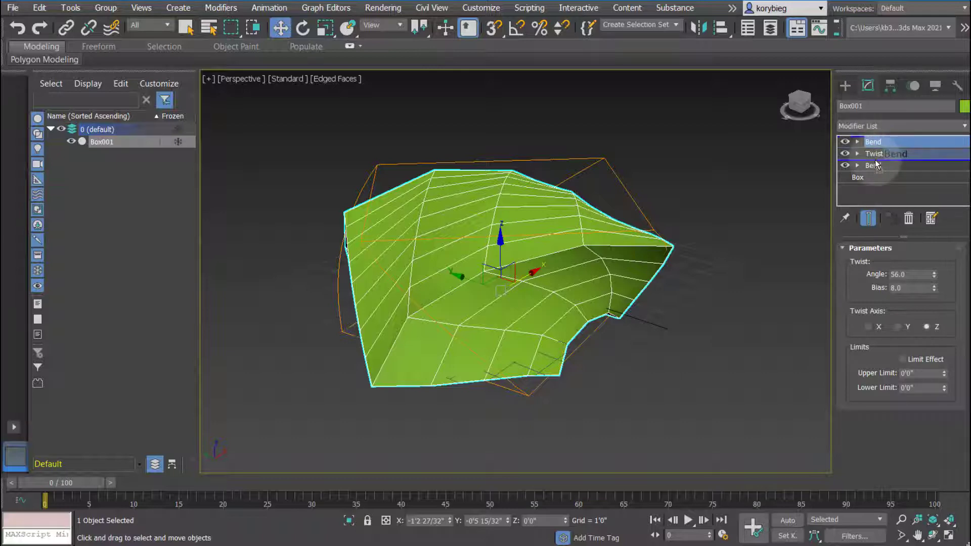
Step: Move the top Bend modifier below Twist in the stack
left_click(873, 154)
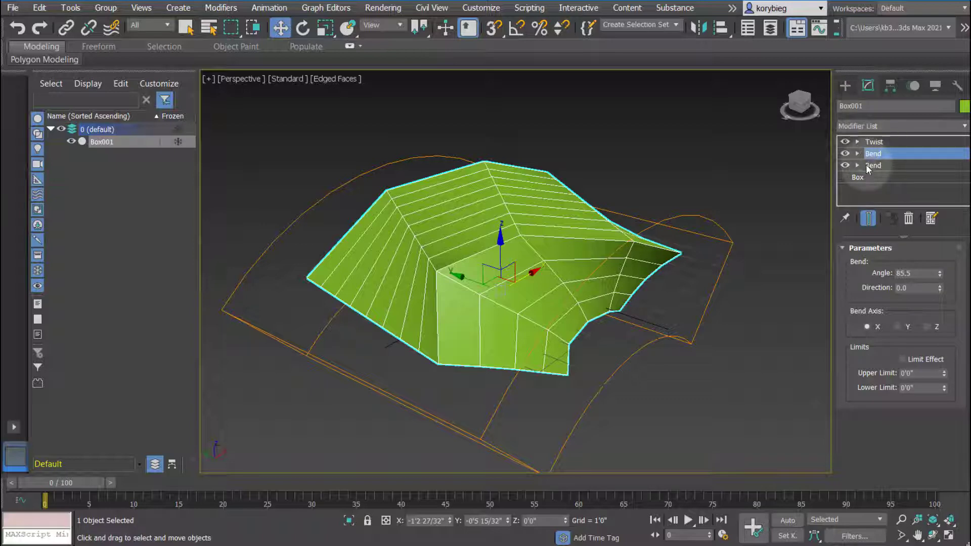
left_click(873, 154)
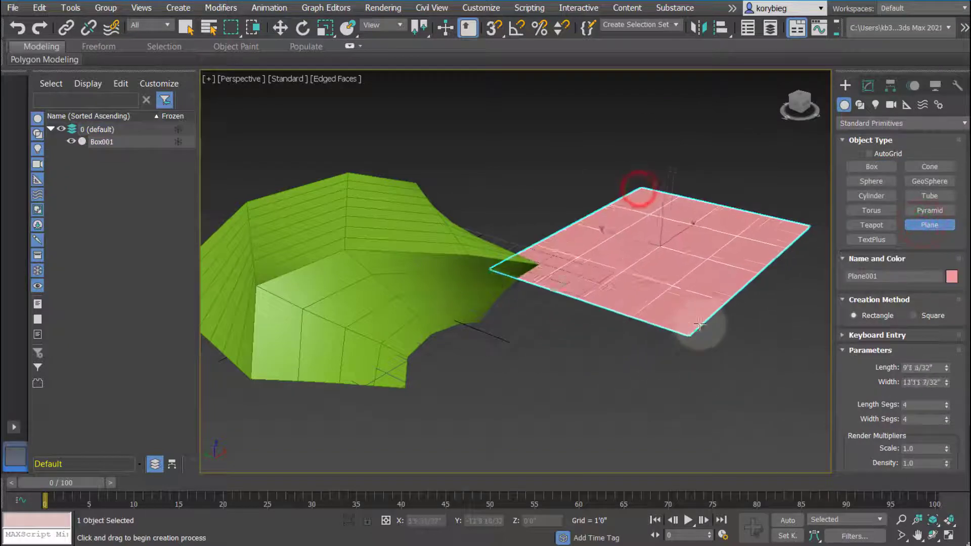
Step: Place a new Plane001 primitive beside the warped box
left_click(187, 27)
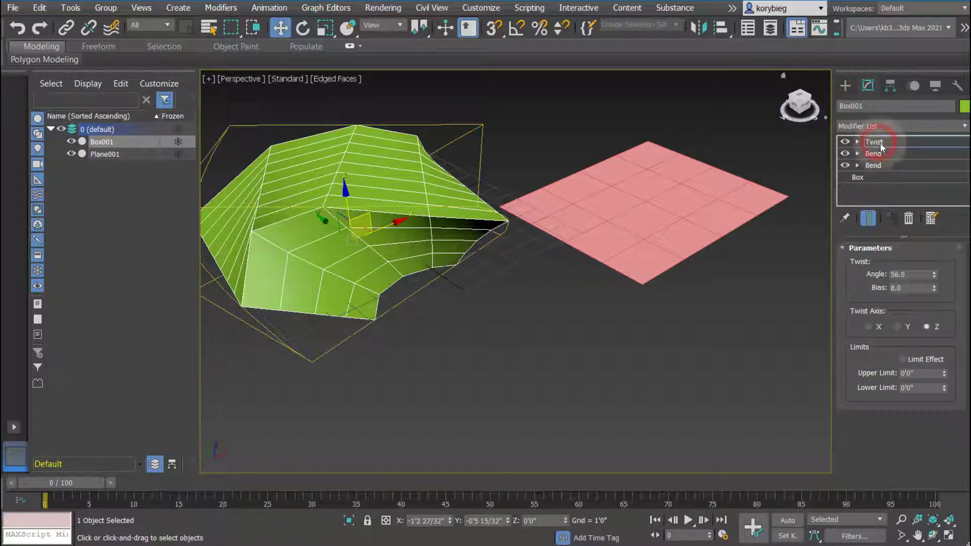
Step: Copy Box001's Twist modifier and paste it instanced onto Plane001
left_click(874, 141)
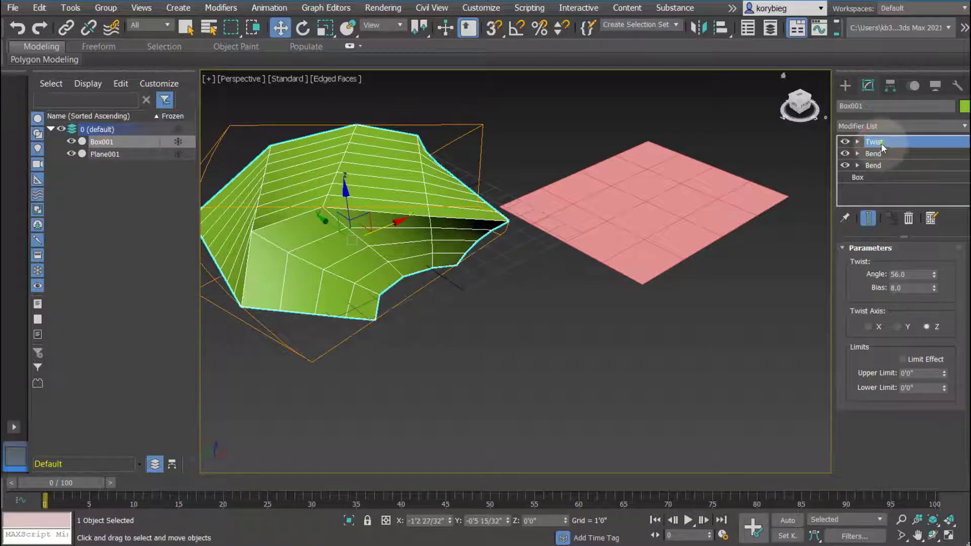
right_click(874, 142)
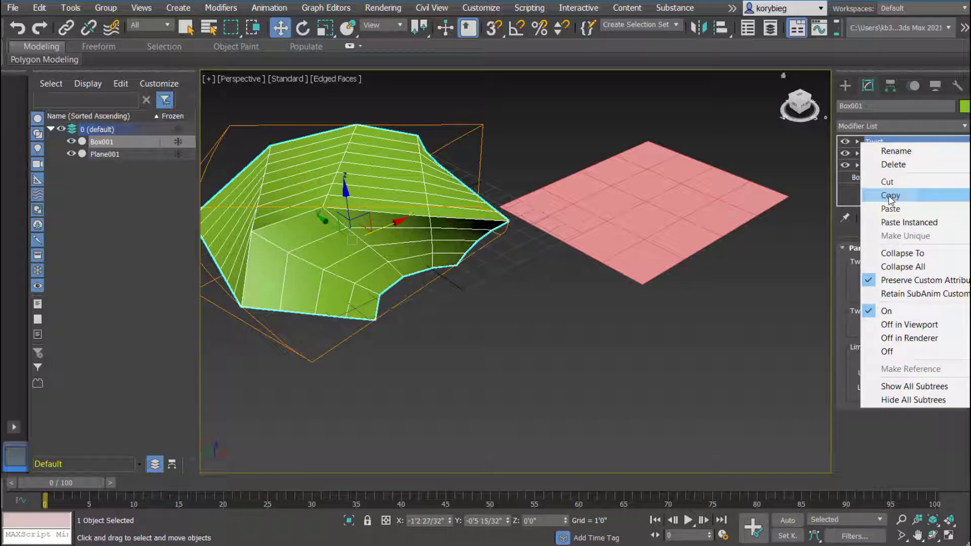
left_click(645, 190)
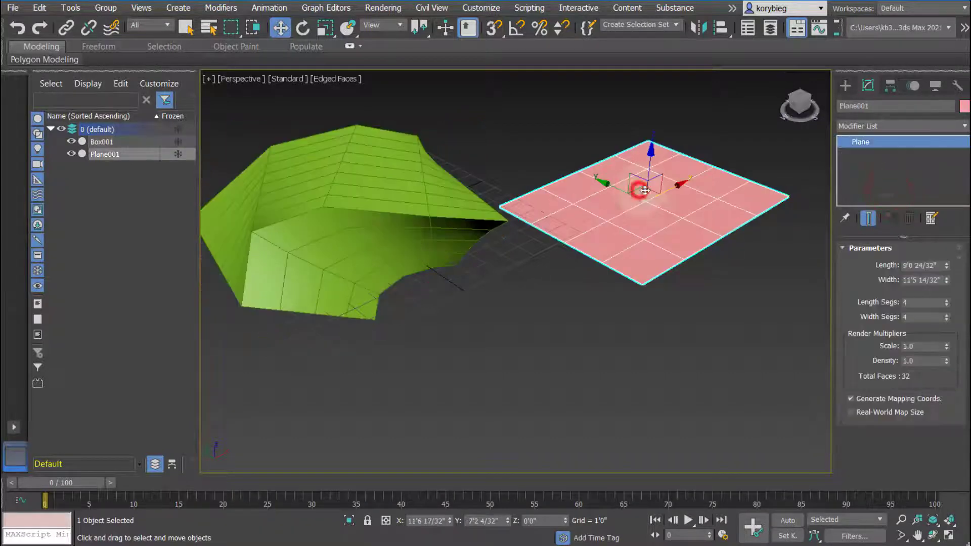
right_click(860, 141)
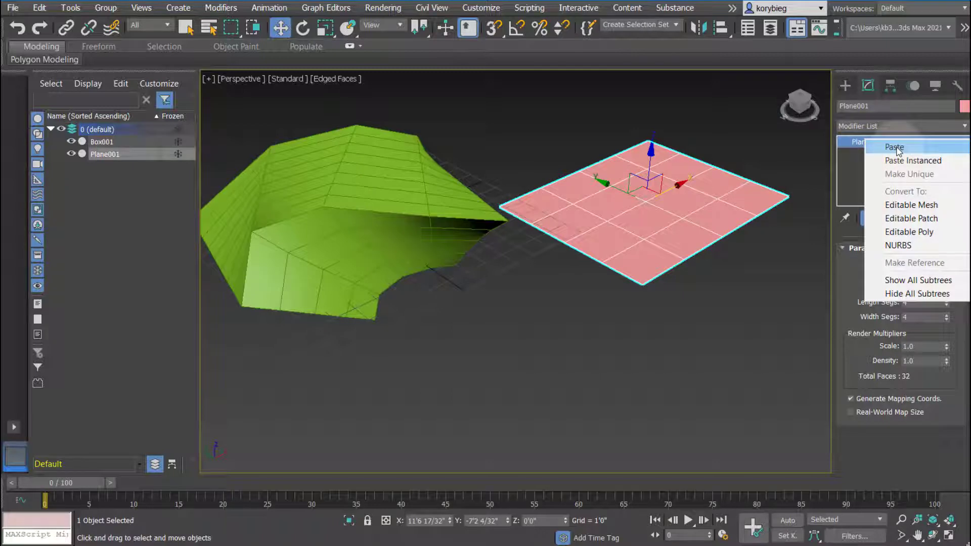
mouse_move(913, 160)
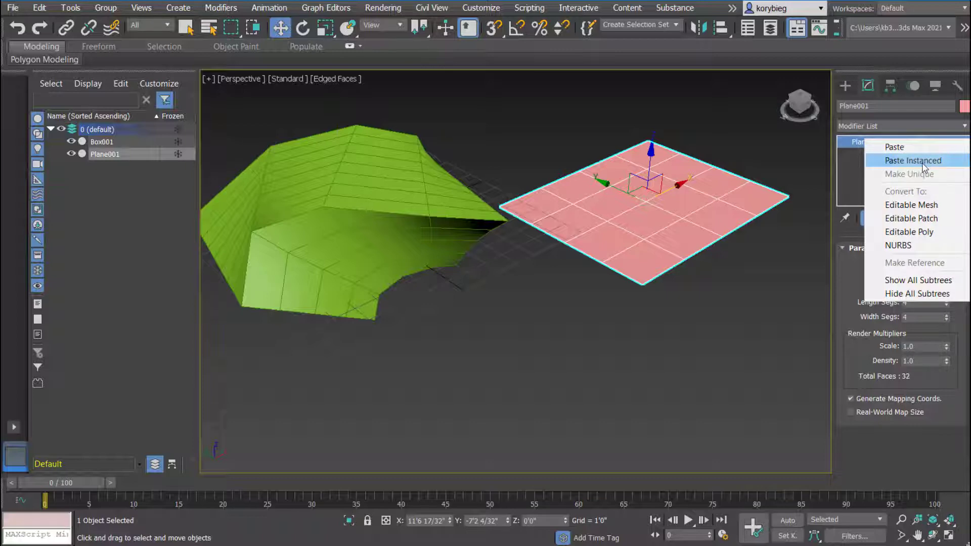
left_click(911, 160)
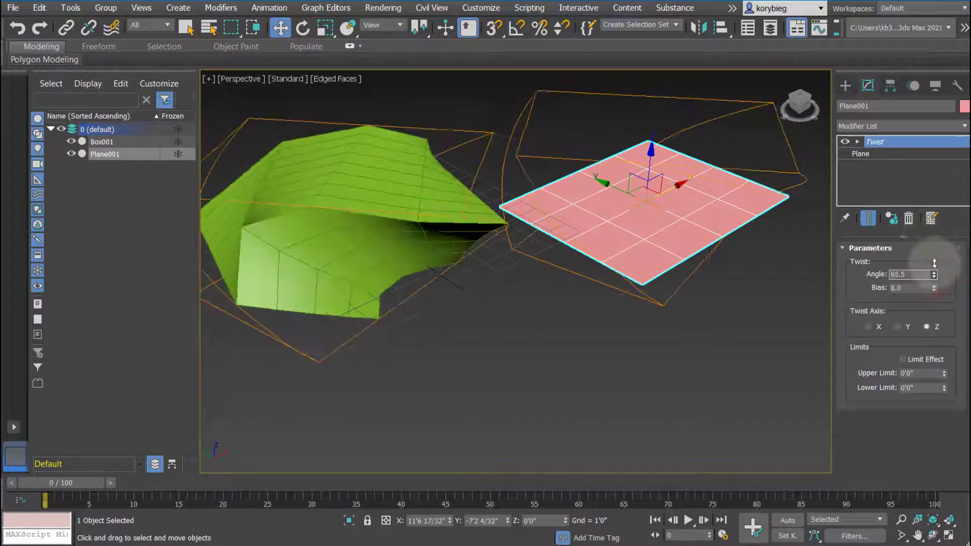
Step: Set the shared Twist to act along X at a 52-degree angle
left_click(866, 326)
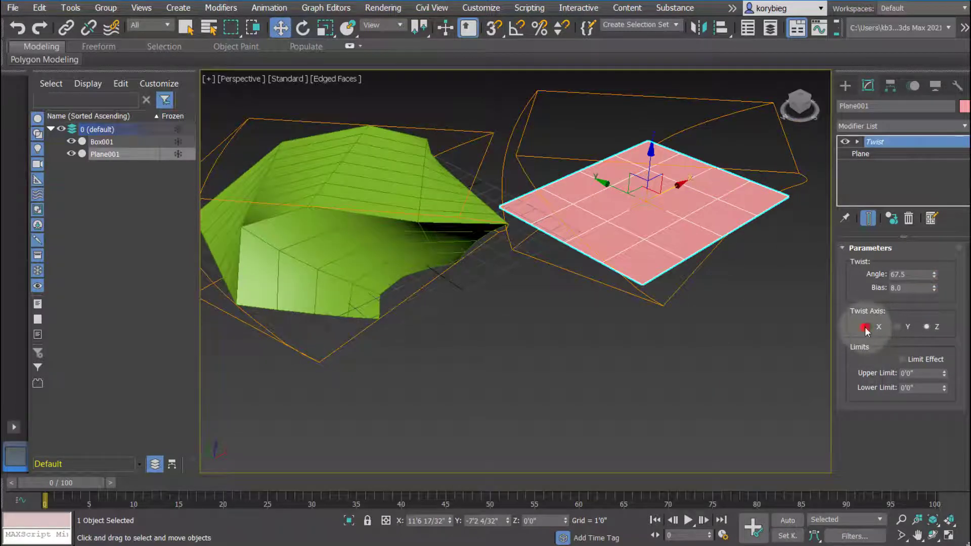
left_click(943, 272)
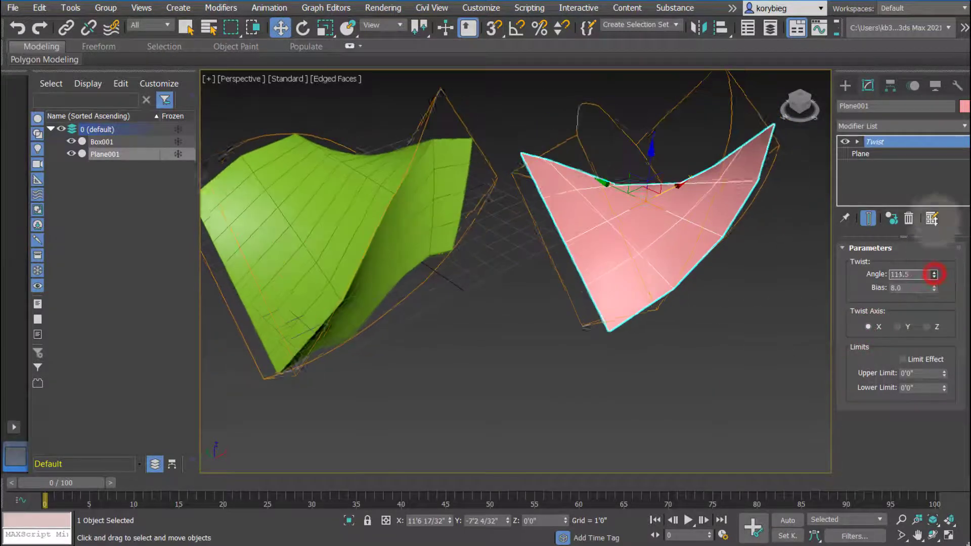
left_click_drag(934, 274, 935, 287)
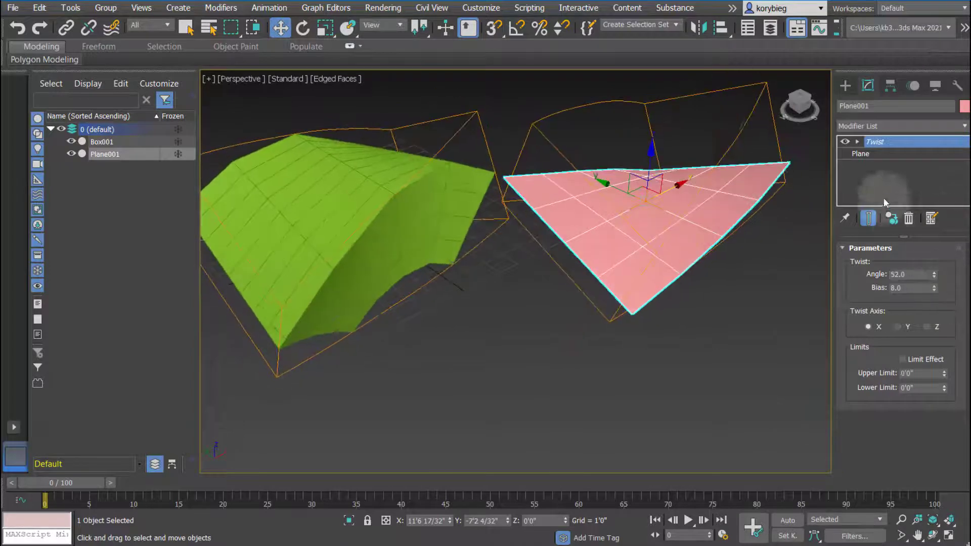
right_click(875, 141)
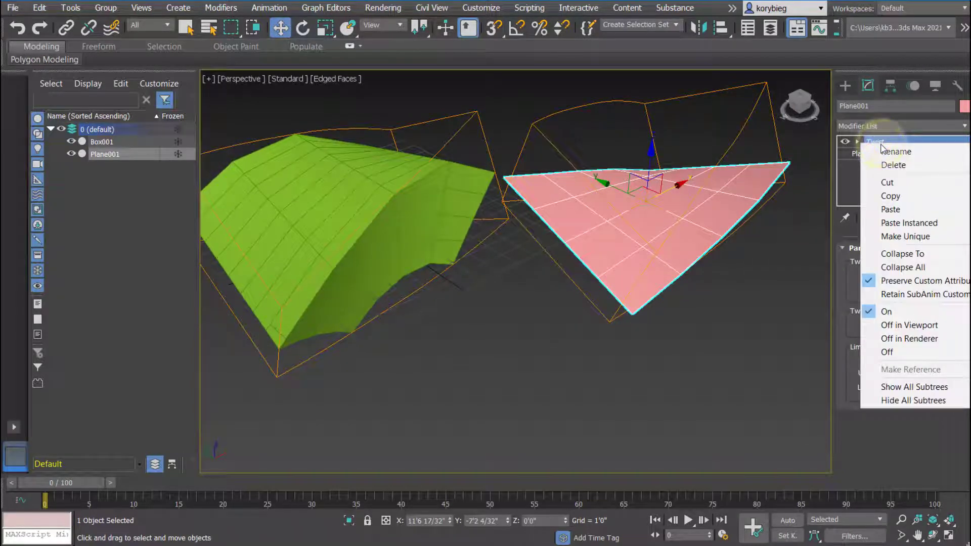
mouse_move(905, 236)
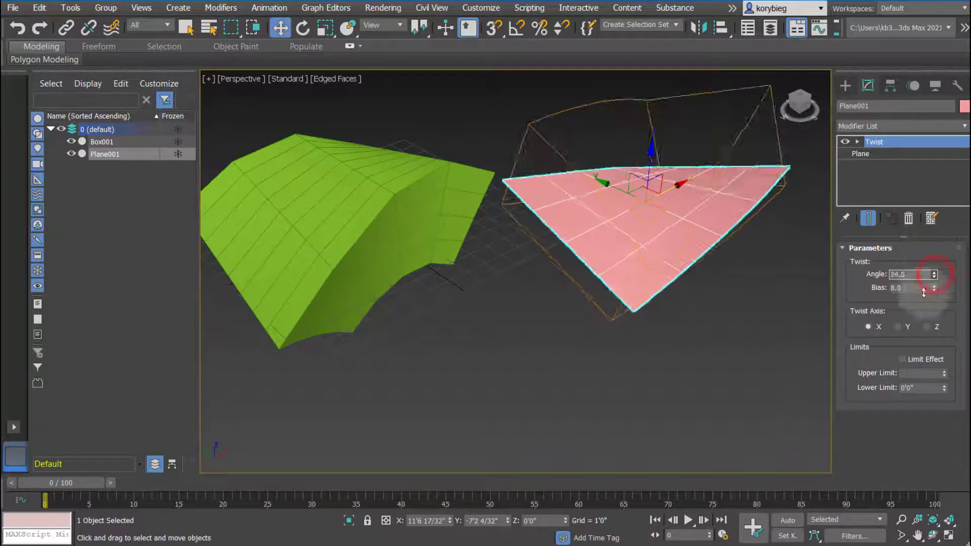
left_click_drag(940, 278, 940, 291)
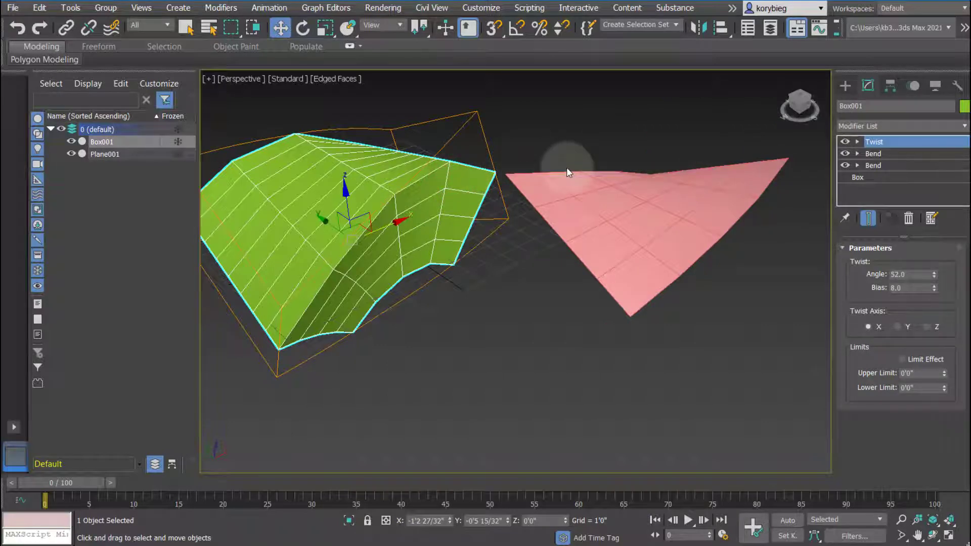
Step: Orbit the scene and open the actions menu for the box's Twist modifier
left_click_drag(568, 172, 535, 273)
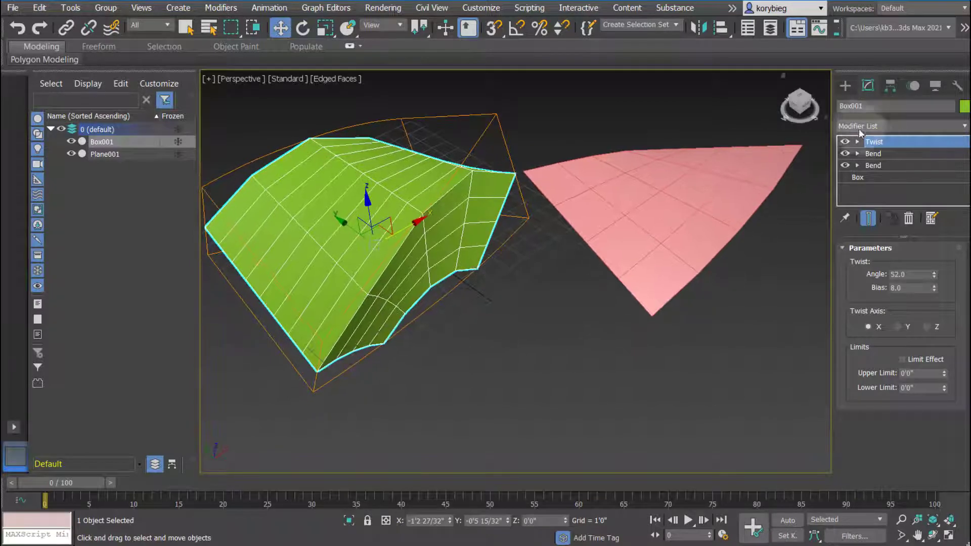
right_click(874, 141)
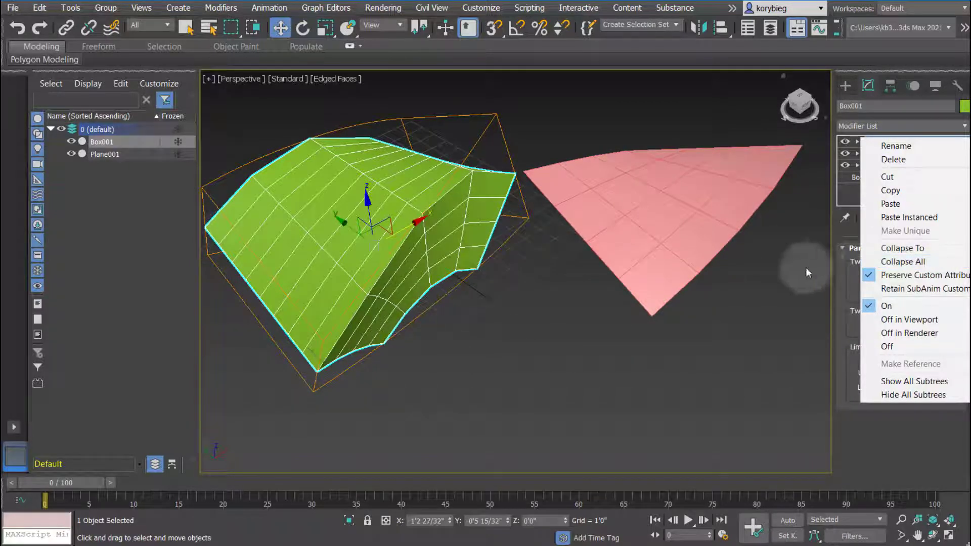
mouse_move(455, 229)
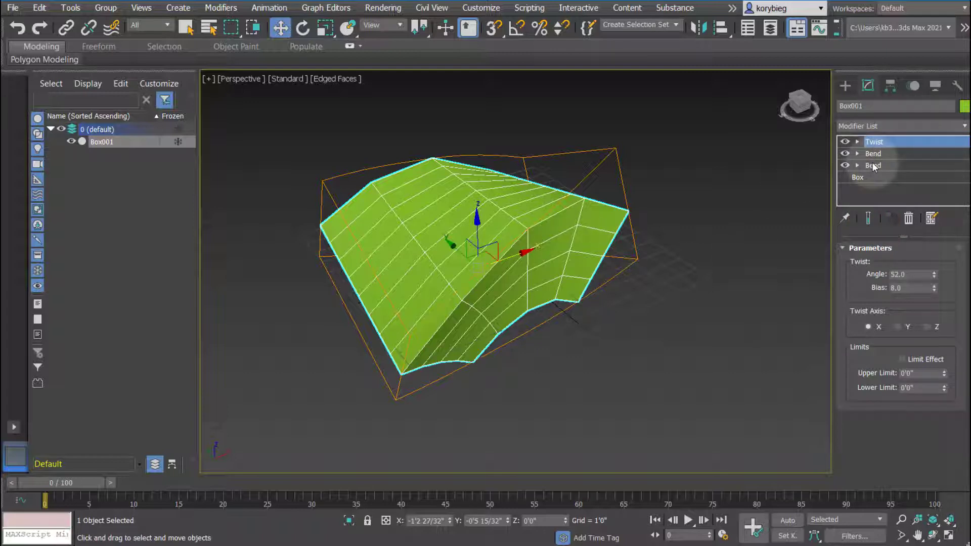
Step: Select the bottom Bend at angle 57 and preview the box without the modifiers above it
left_click(874, 165)
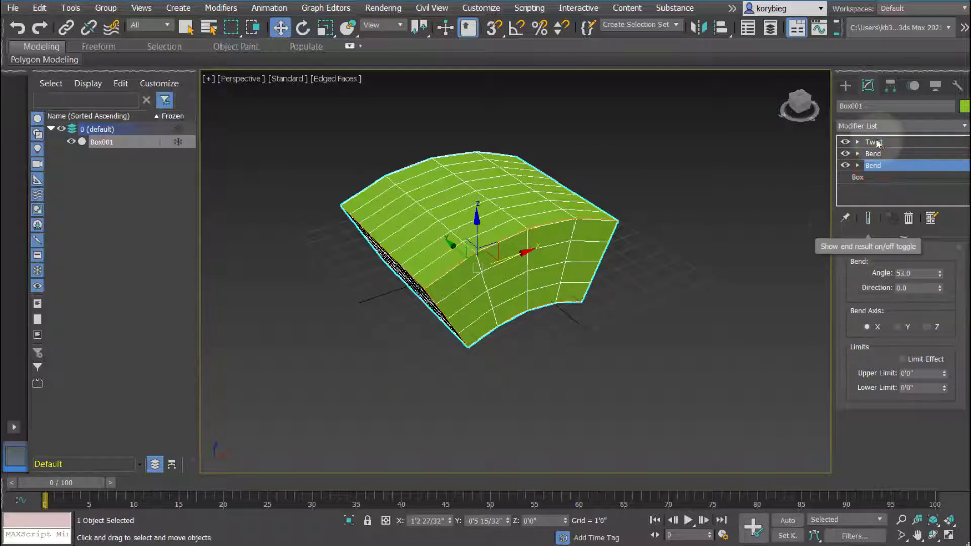
left_click(873, 165)
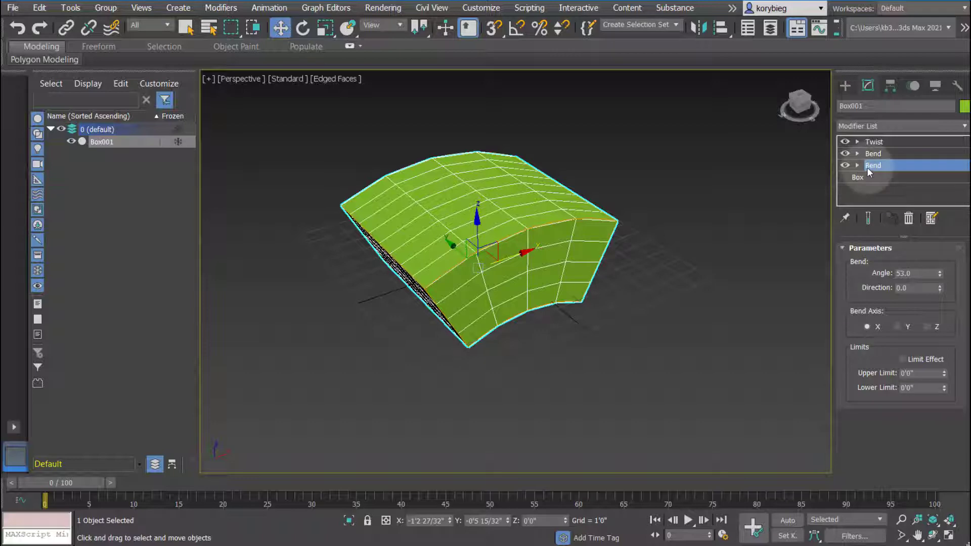
left_click(869, 218)
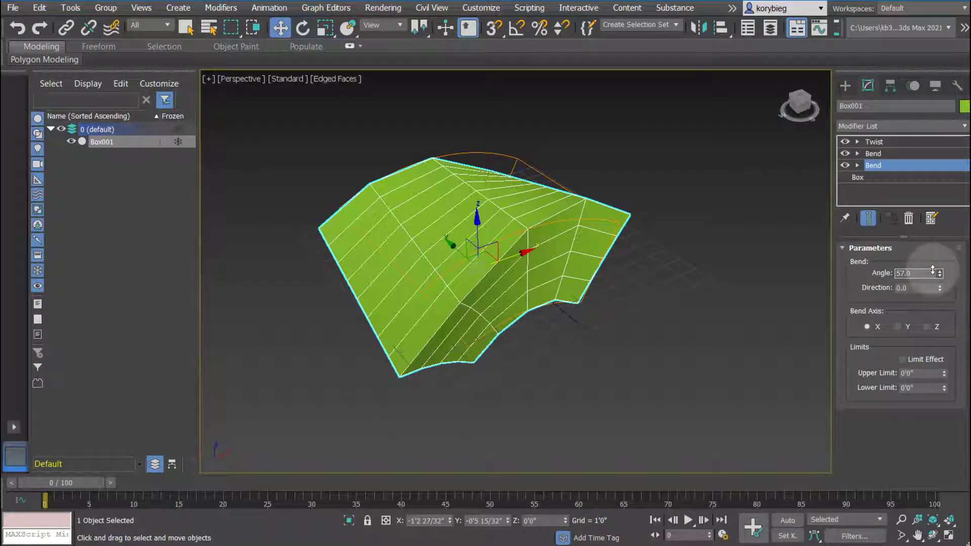
mouse_move(867, 218)
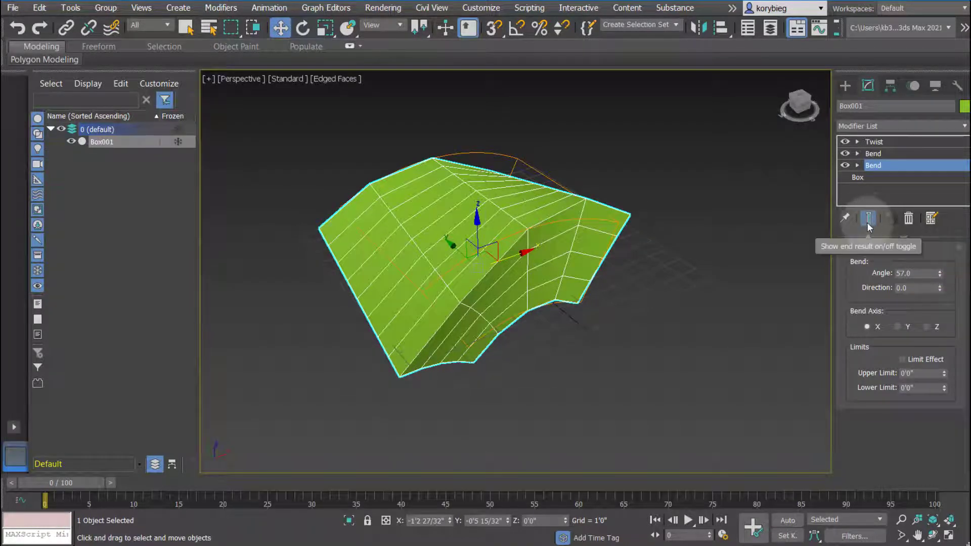
left_click(868, 218)
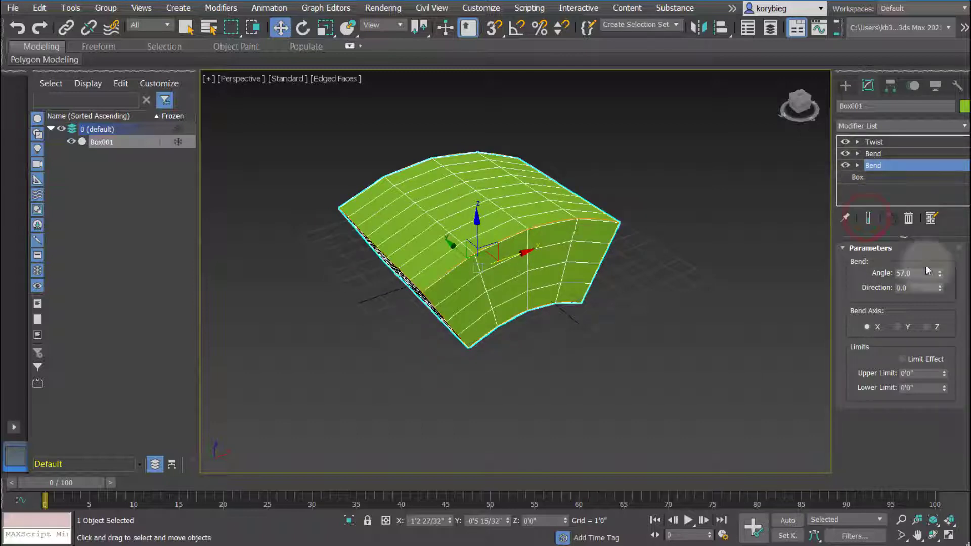
Step: Set the bottom Bend angle to 111.5, then preview the middle 85.5 Bend without Twist
left_click_drag(938, 273, 939, 266)
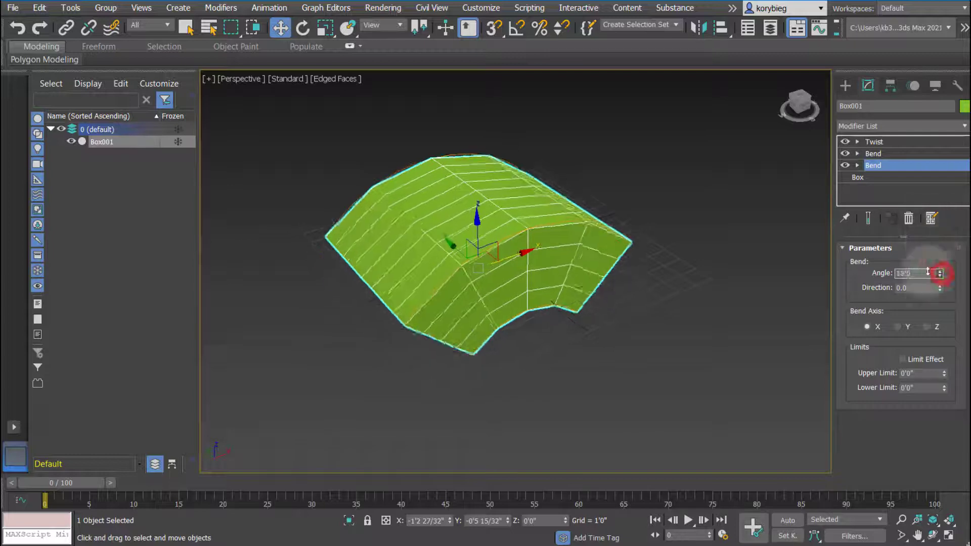
left_click_drag(938, 273, 938, 260)
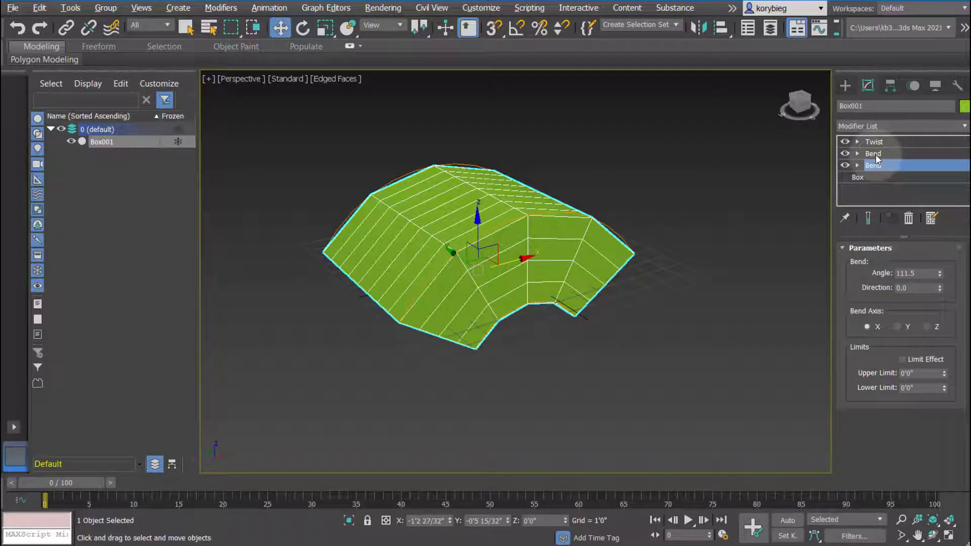
left_click(873, 152)
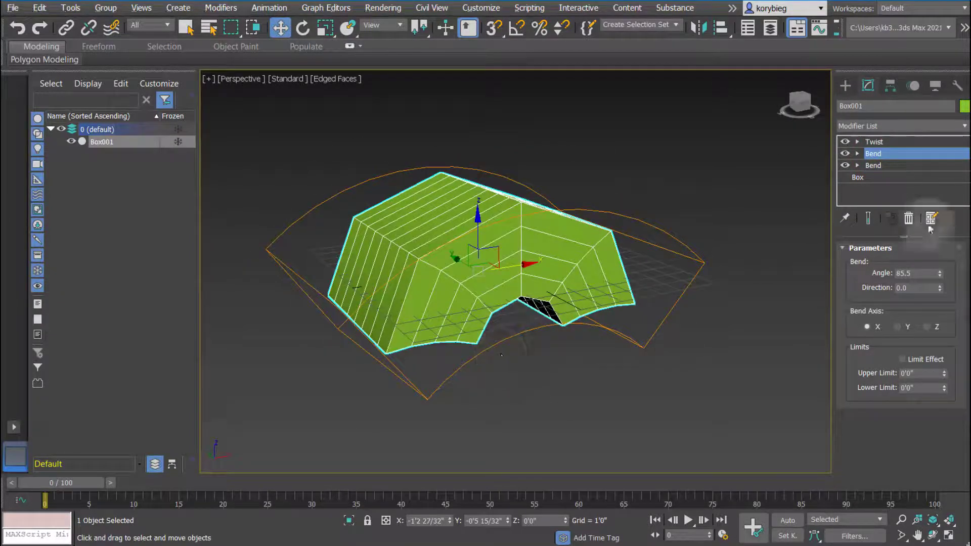
left_click(867, 217)
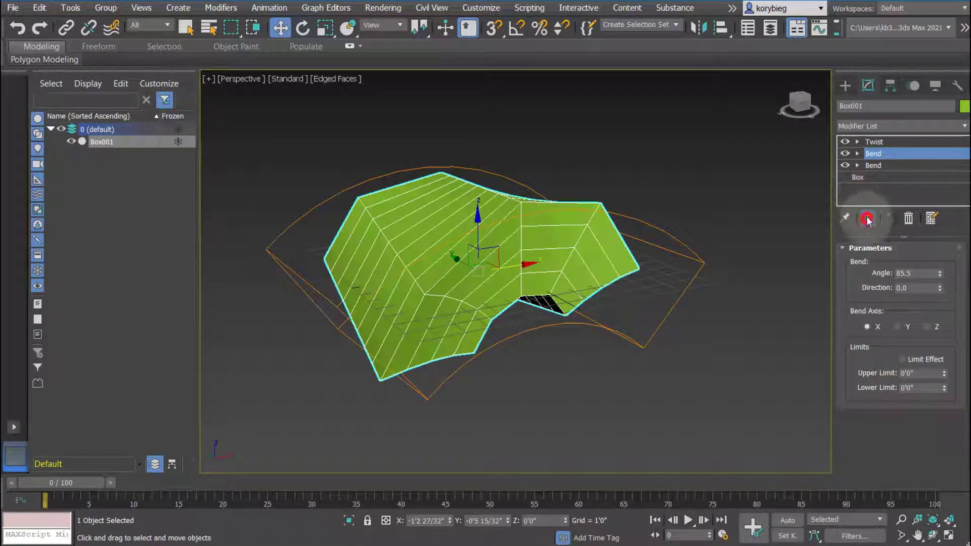